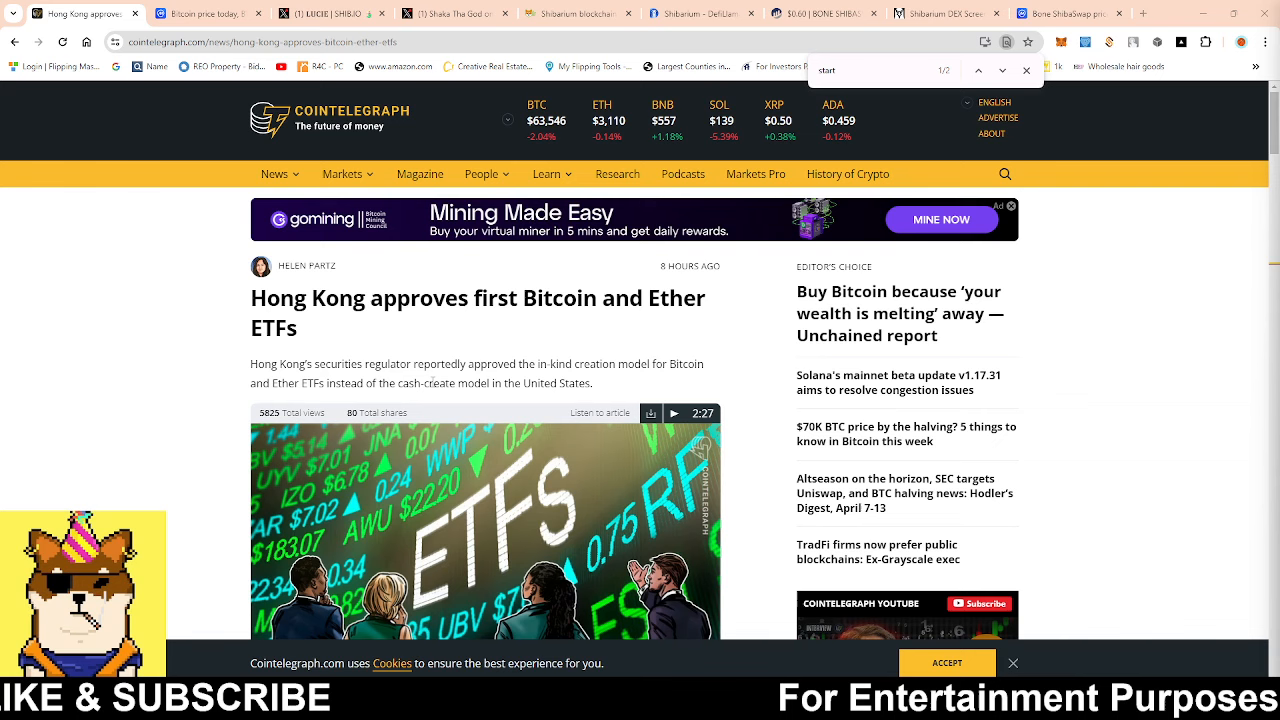
# Review Bitcoin's 1-day price chart on CoinMarketCap, then switch to Lucie's Shibarium 'dead chain' X post.
pyautogui.click(275, 173)
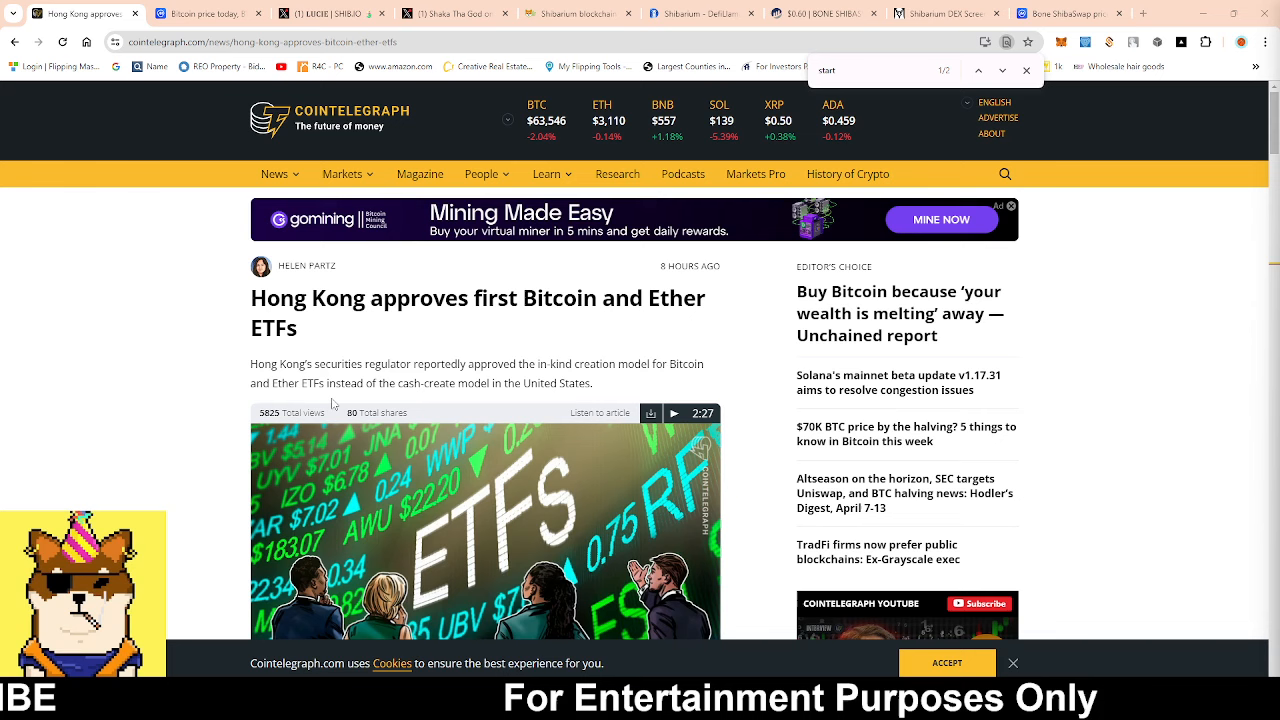
pyautogui.click(210, 13)
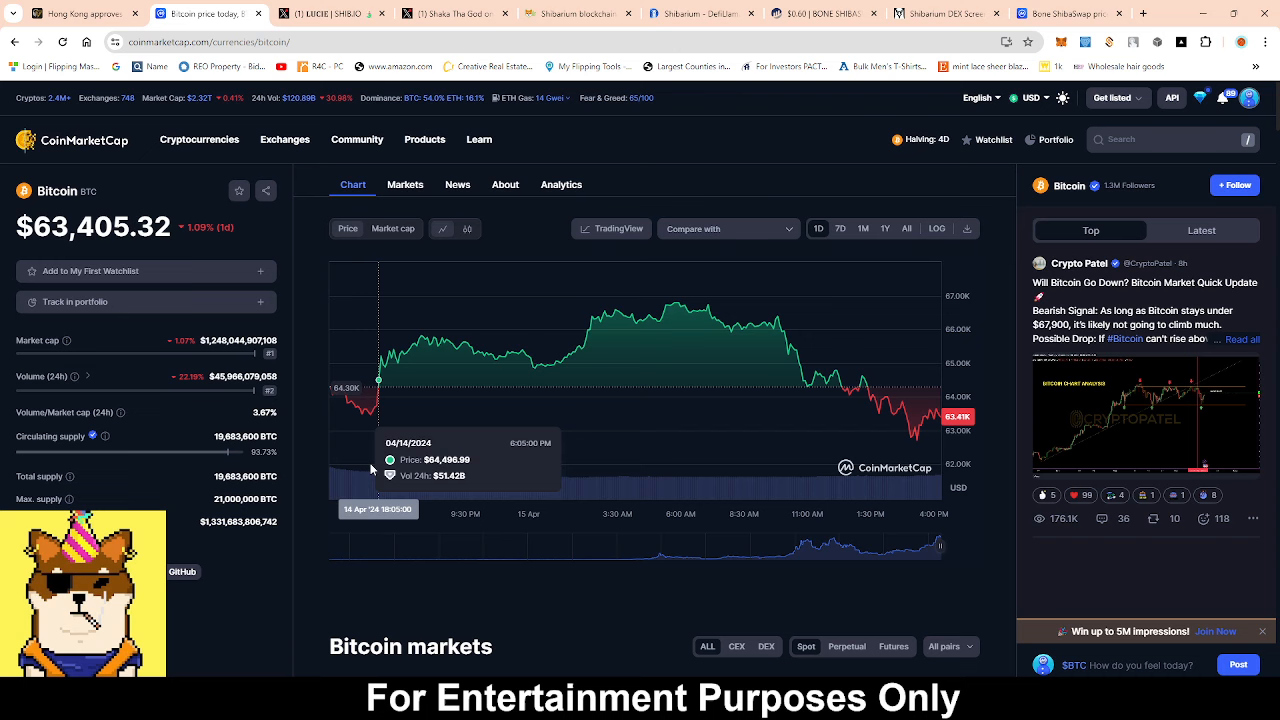
pyautogui.moveTo(693, 305)
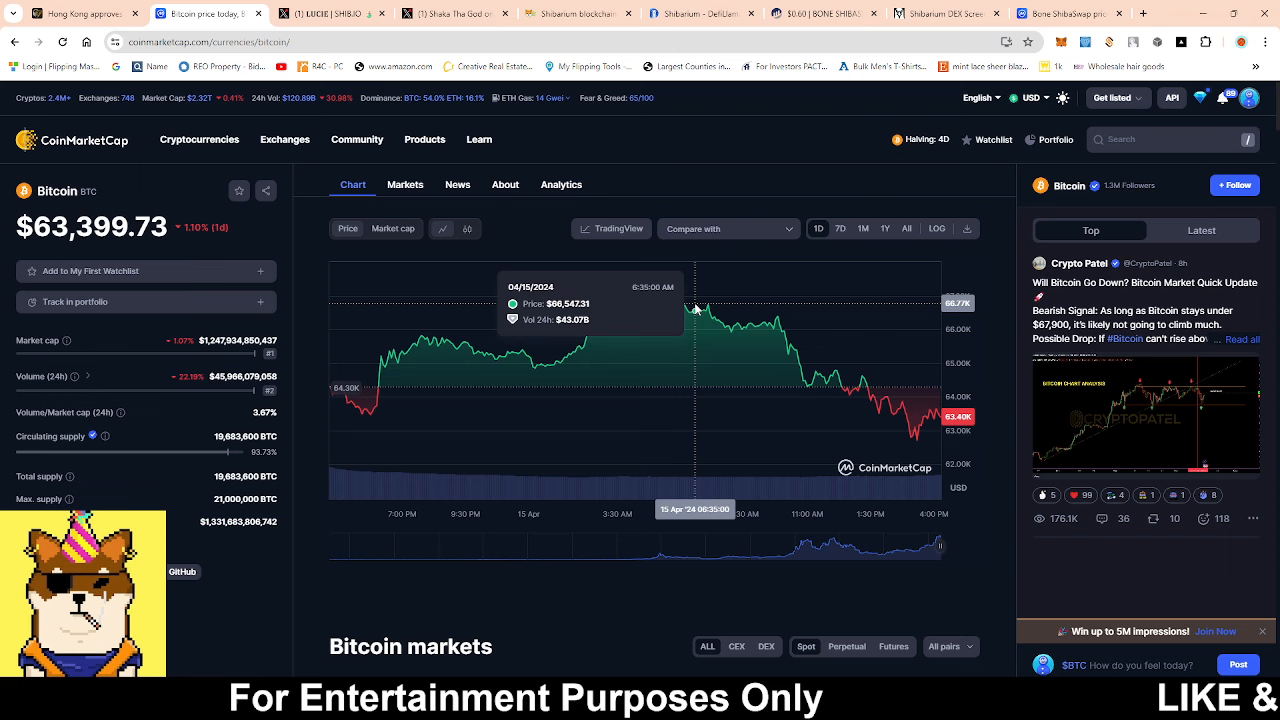
pyautogui.moveTo(810, 385)
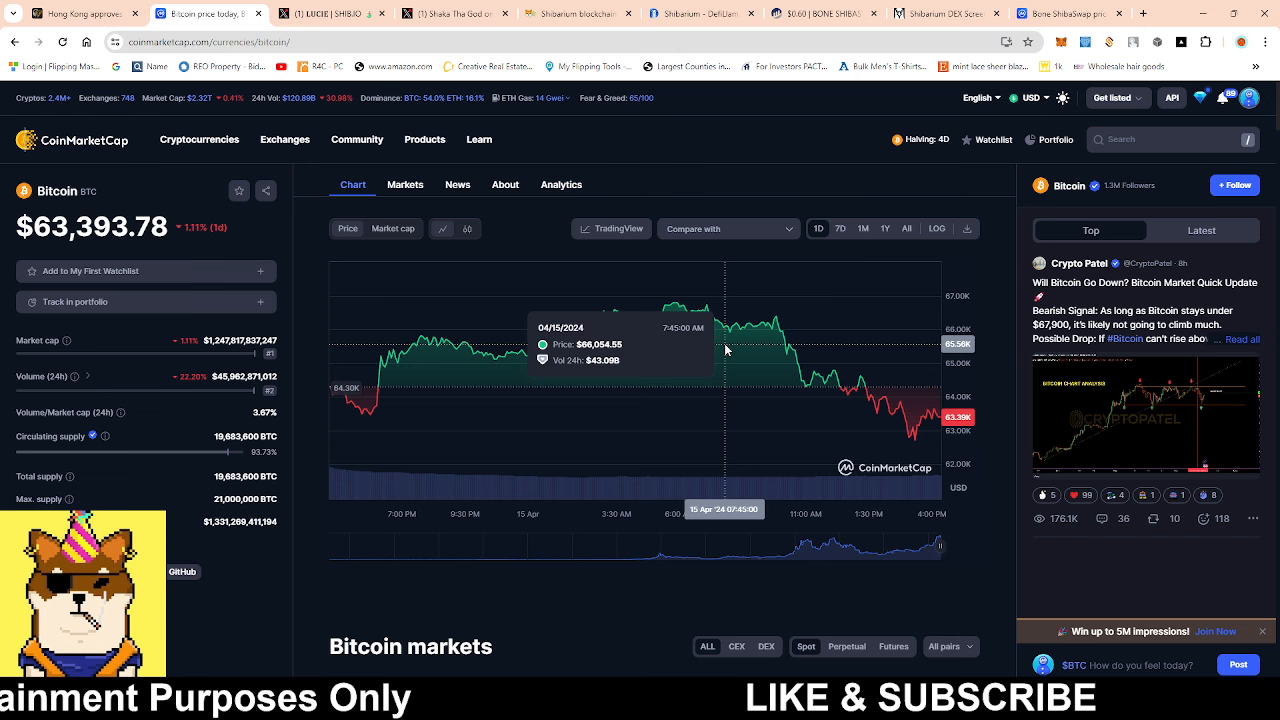
pyautogui.moveTo(608, 349)
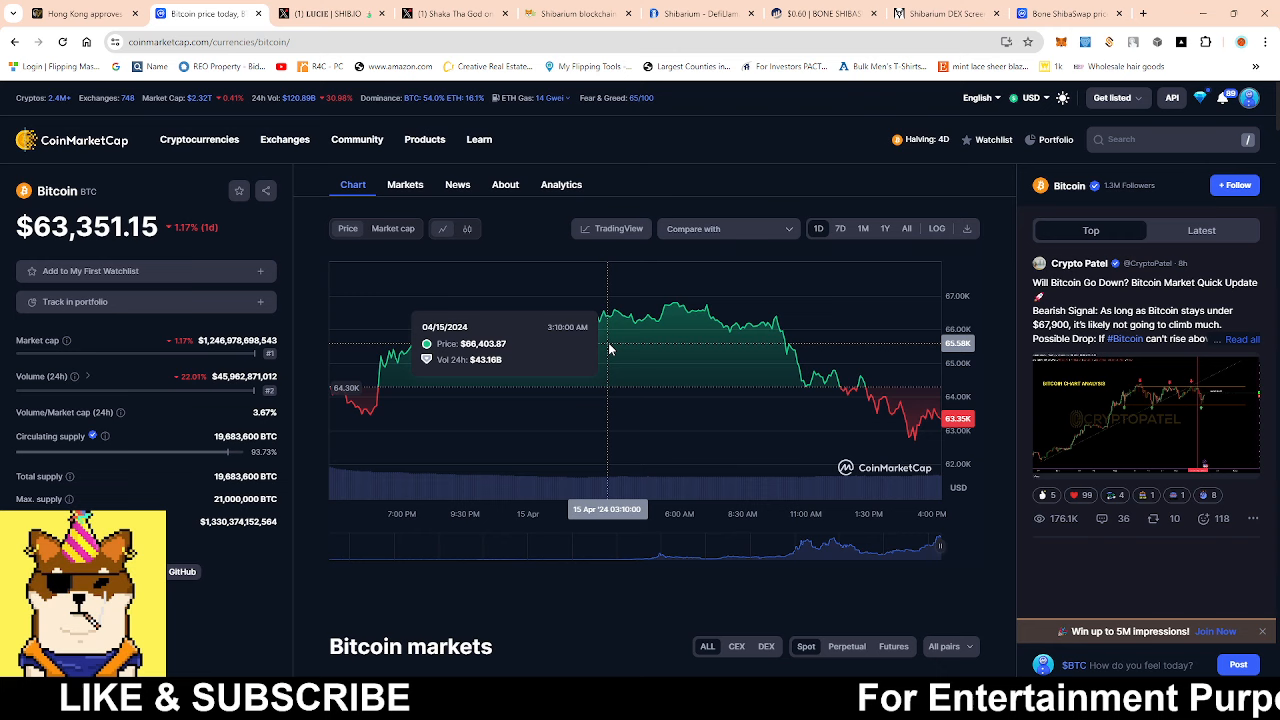
pyautogui.click(330, 13)
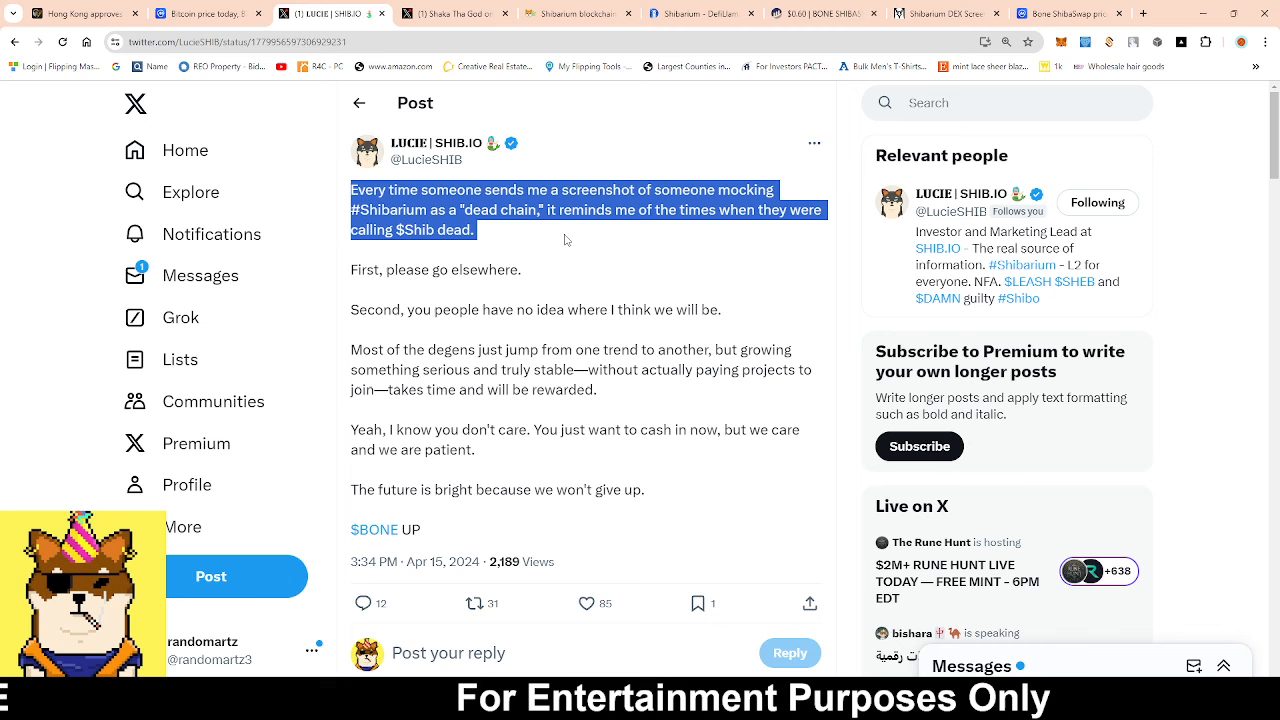
# Read Lucie's post, then bring up the Shibarium explorer showing ~419.52K daily transactions and BONE at $0.5986.
pyautogui.click(586, 603)
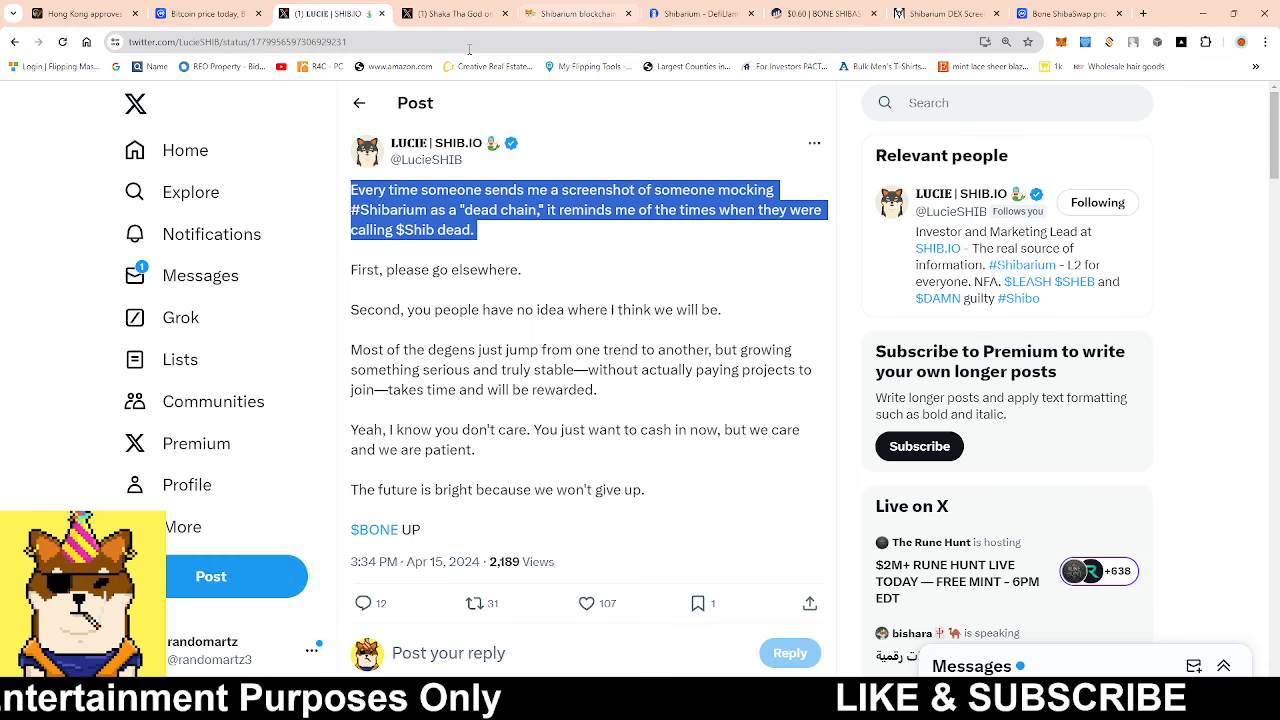
pyautogui.click(585, 15)
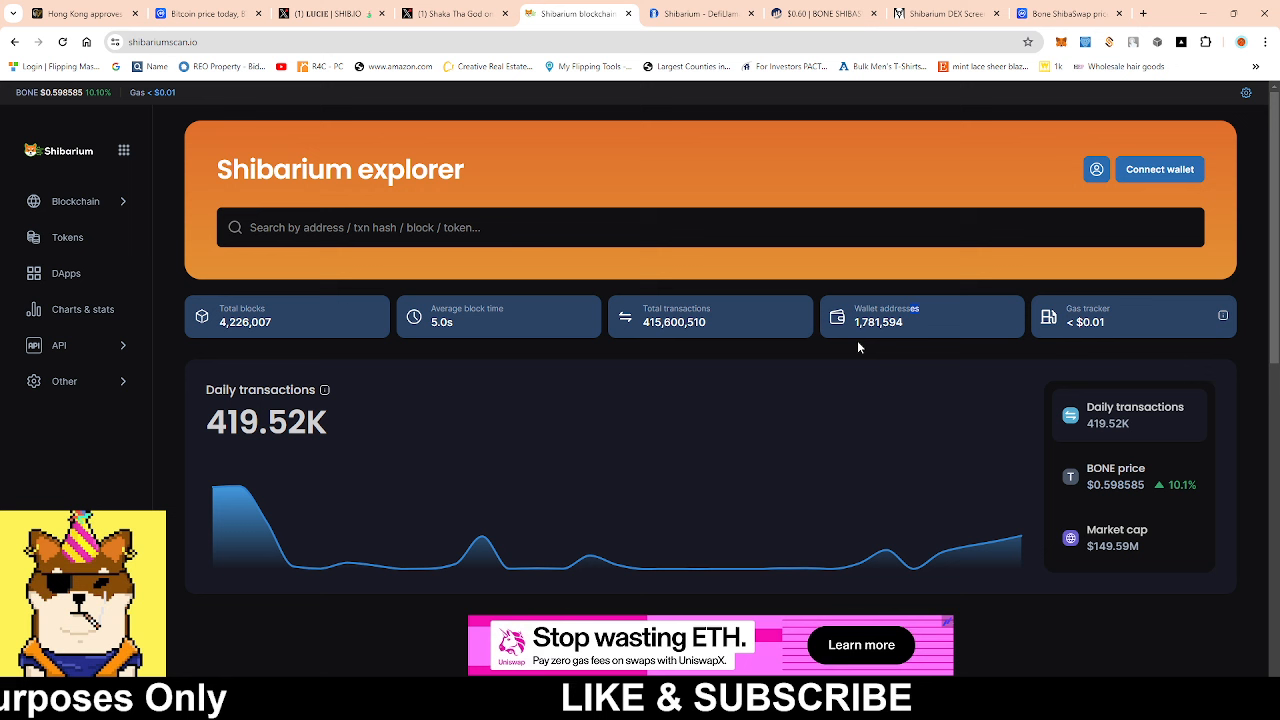
pyautogui.moveTo(697, 13)
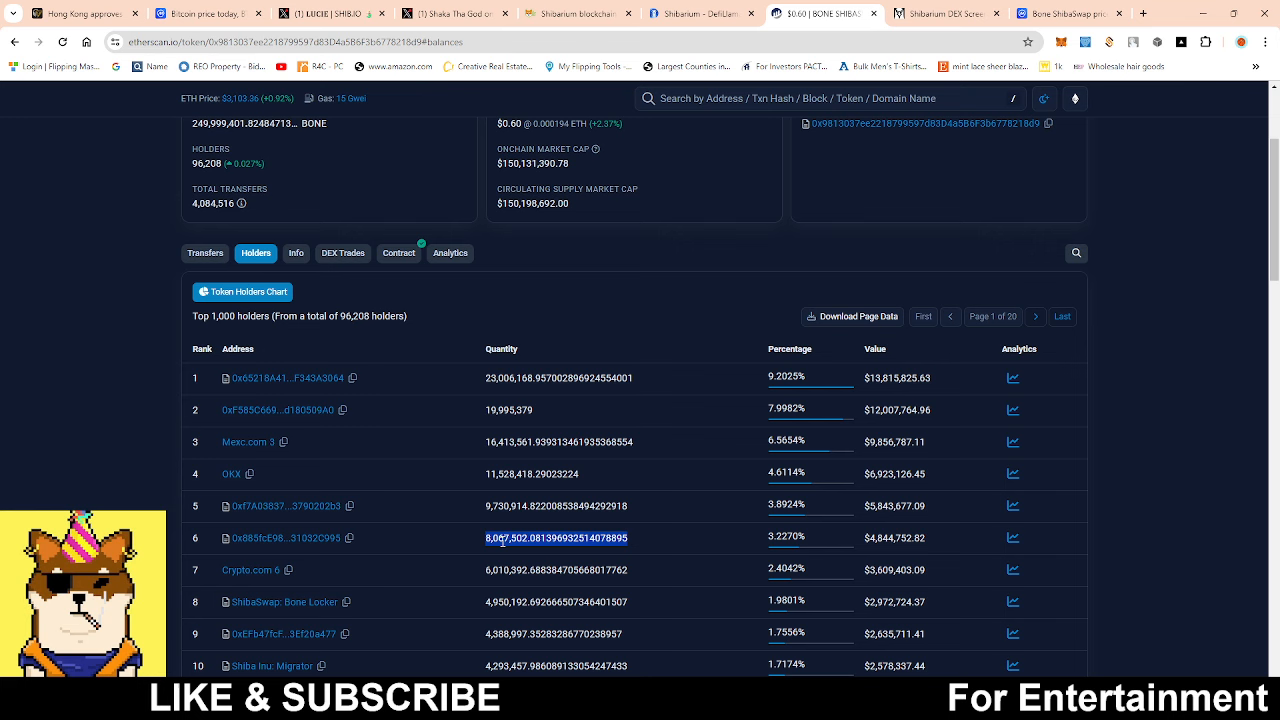
# Scroll through the top BONE token holders list on Etherscan.
pyautogui.scroll(-3)
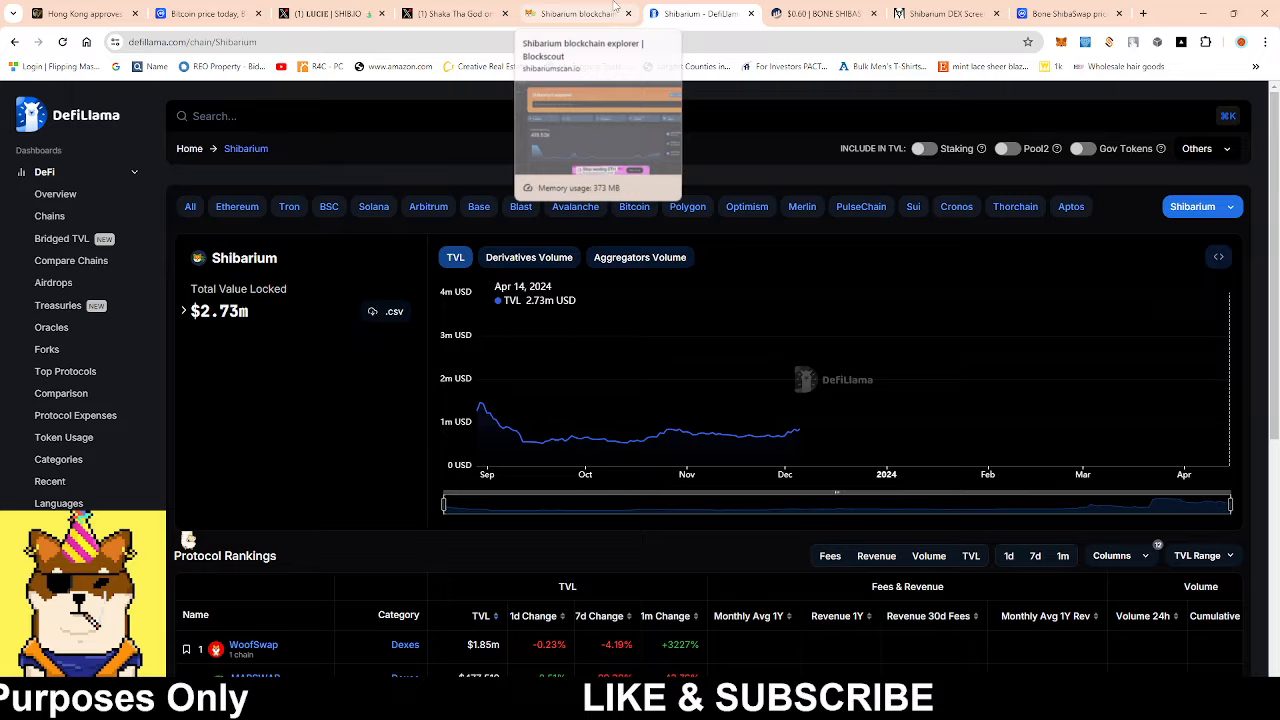
# Switch to DefiLlama's Shibarium page with the TVL chart near $2.73m.
pyautogui.click(945, 14)
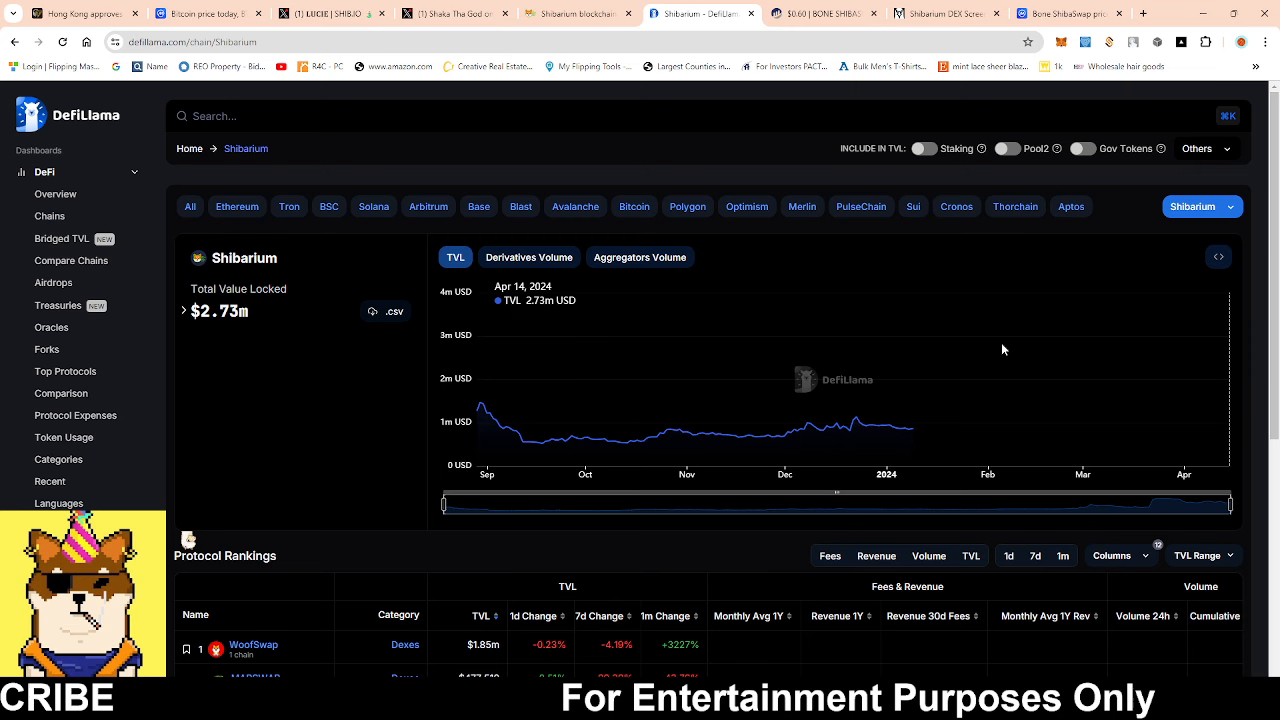
pyautogui.moveTo(1086, 393)
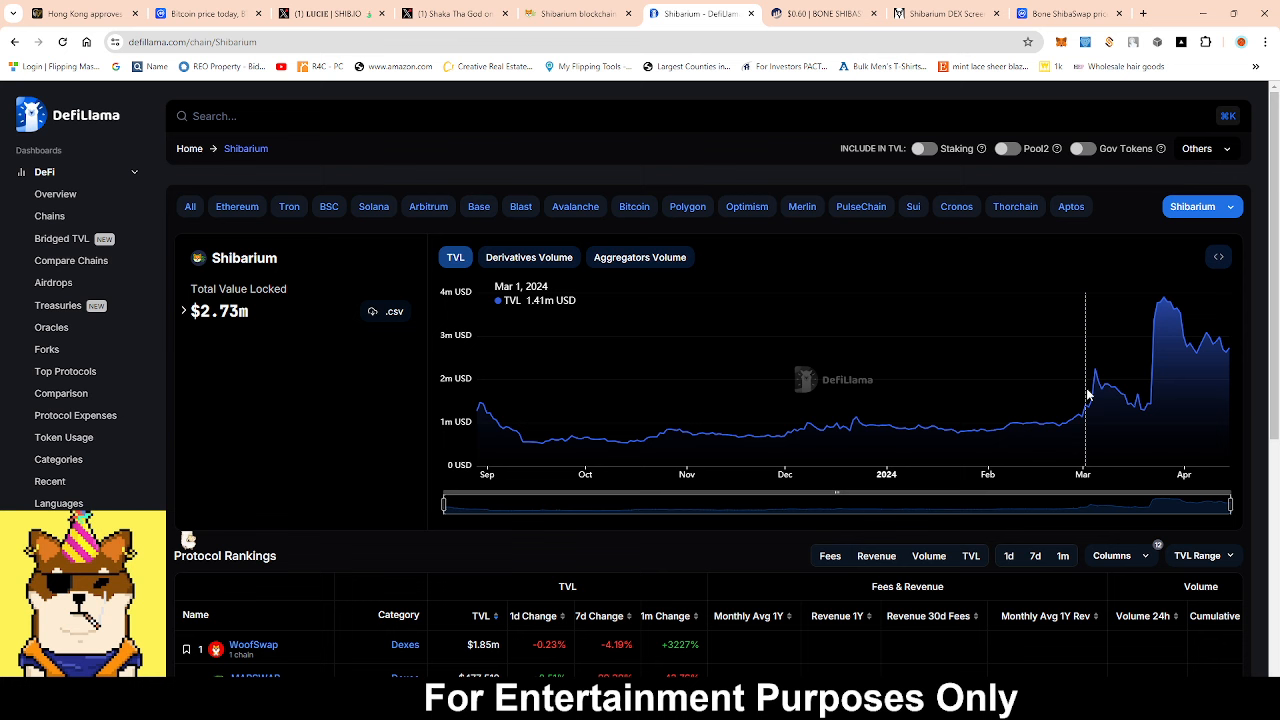
pyautogui.moveTo(1024, 385)
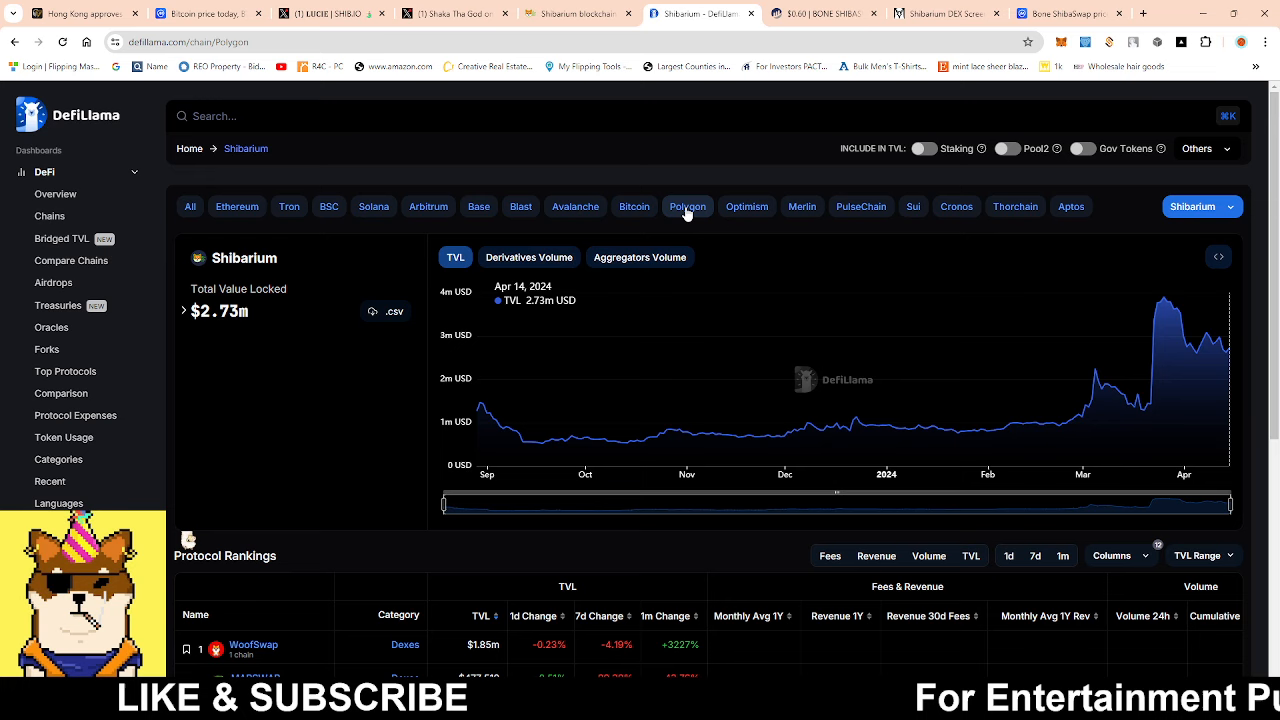
# Show Polygon's TVL history stretched from late 2020 through late 2021, peaking near $10b, then move to Bone ShibaSwap's price page.
pyautogui.click(687, 206)
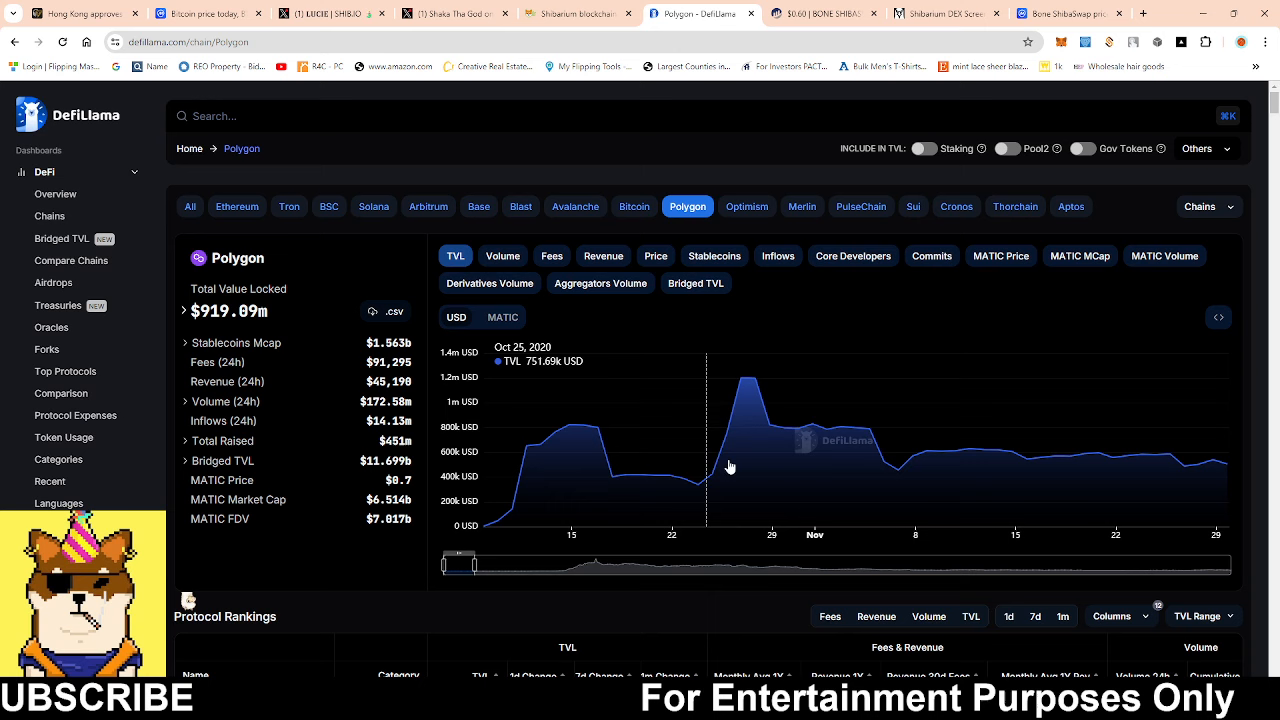
pyautogui.moveTo(470, 564); pyautogui.dragTo(510, 564)
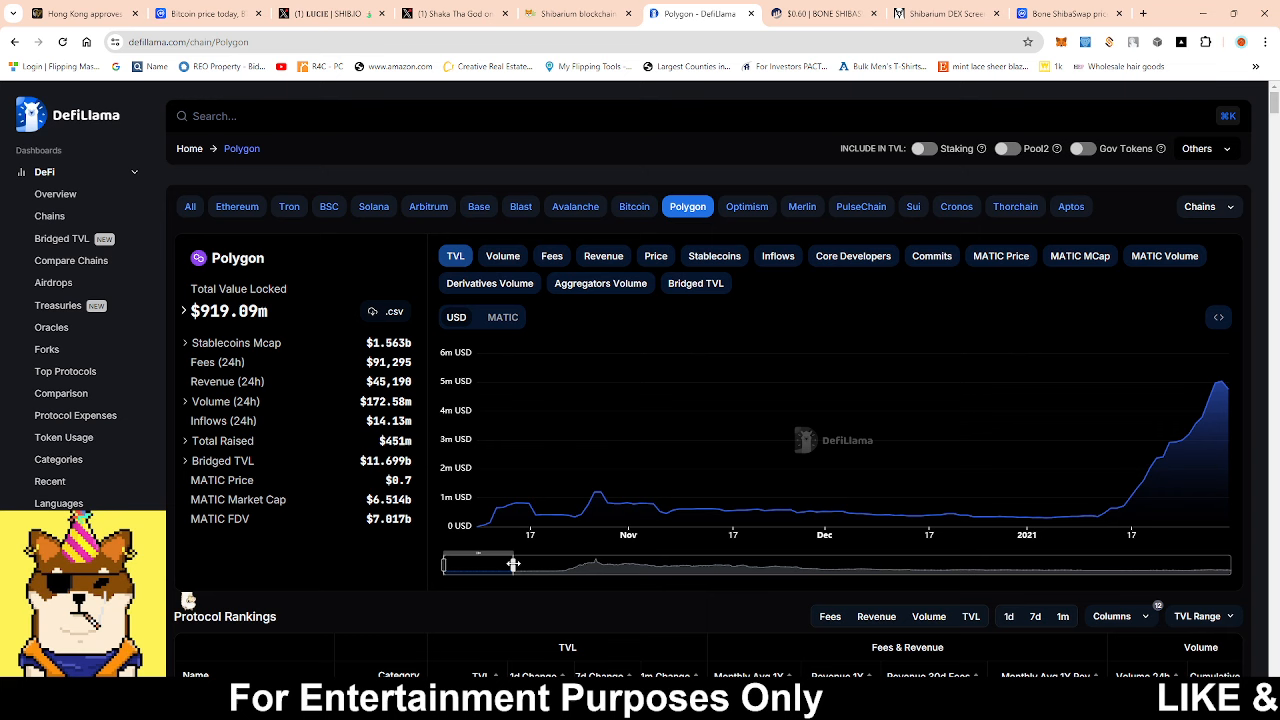
pyautogui.moveTo(514, 563); pyautogui.dragTo(695, 563)
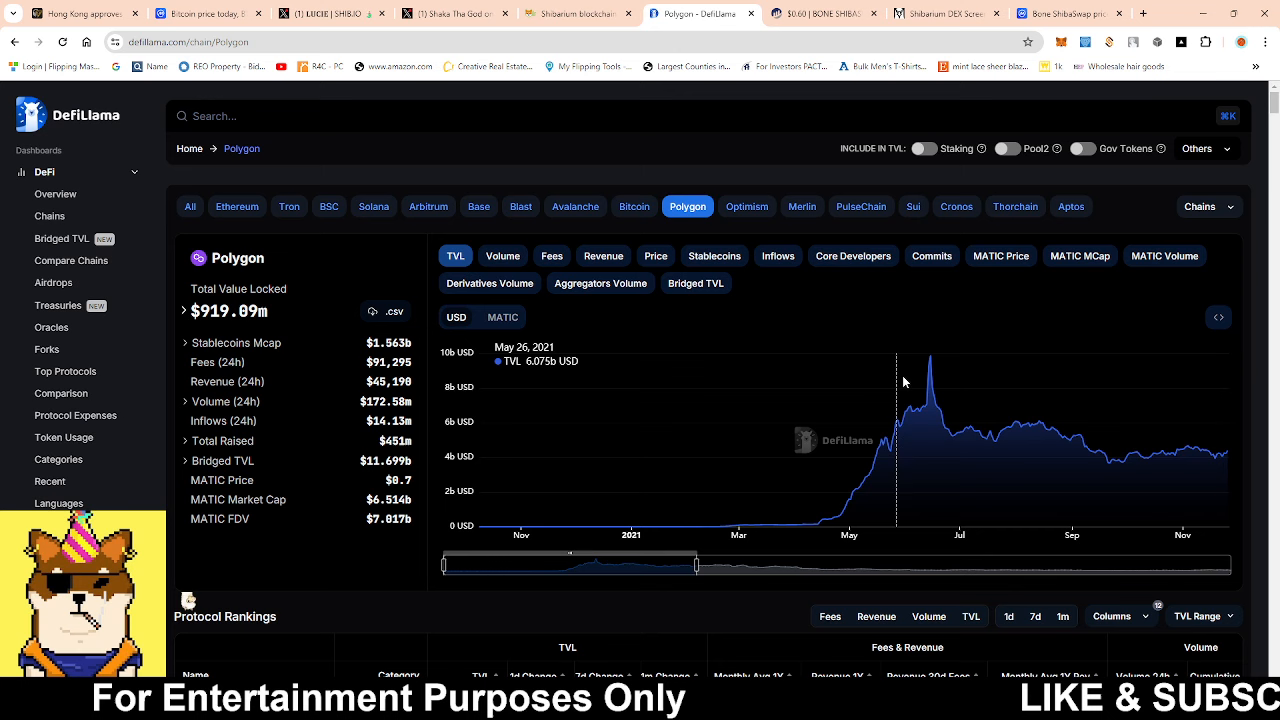
pyautogui.moveTo(898, 395)
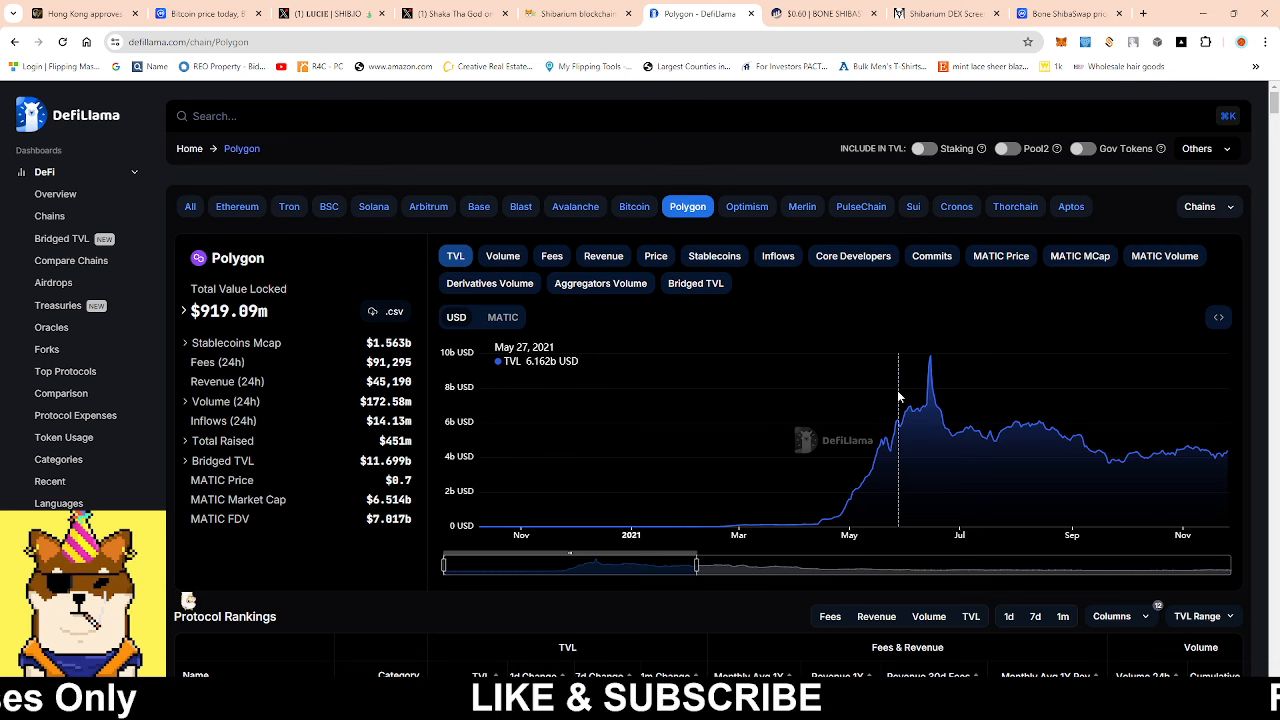
pyautogui.click(1055, 13)
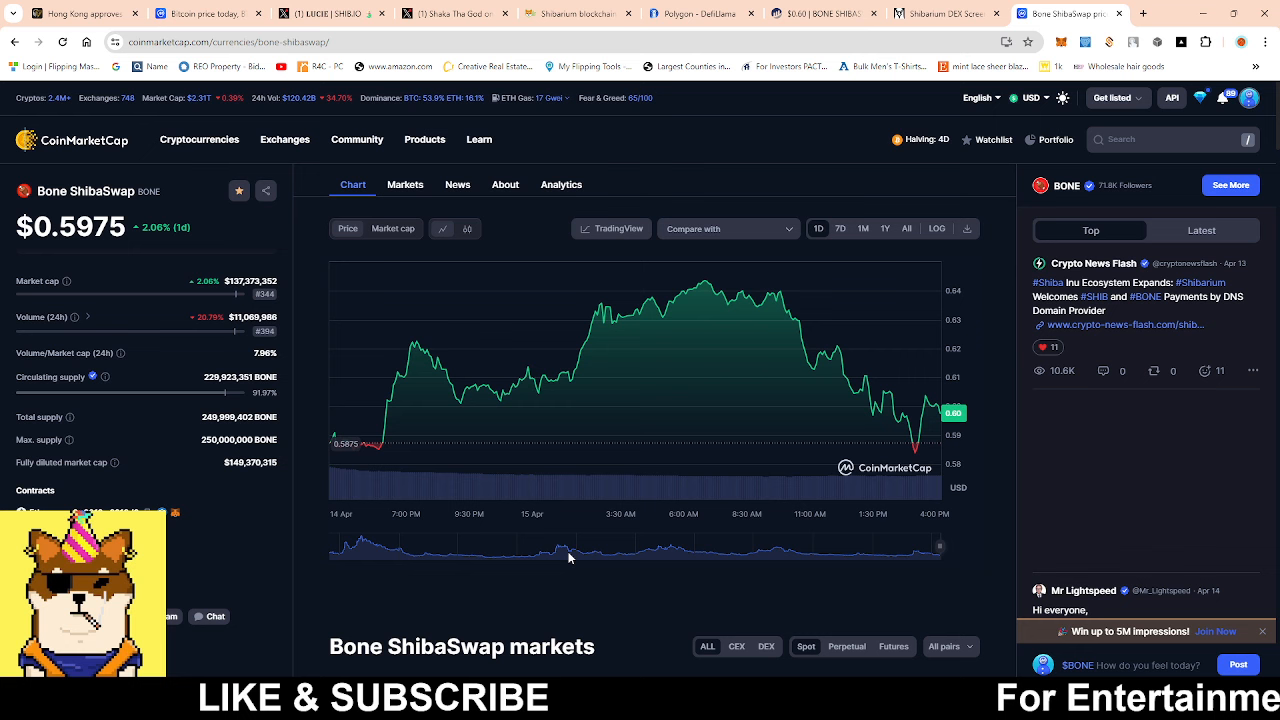
pyautogui.moveTo(562, 297)
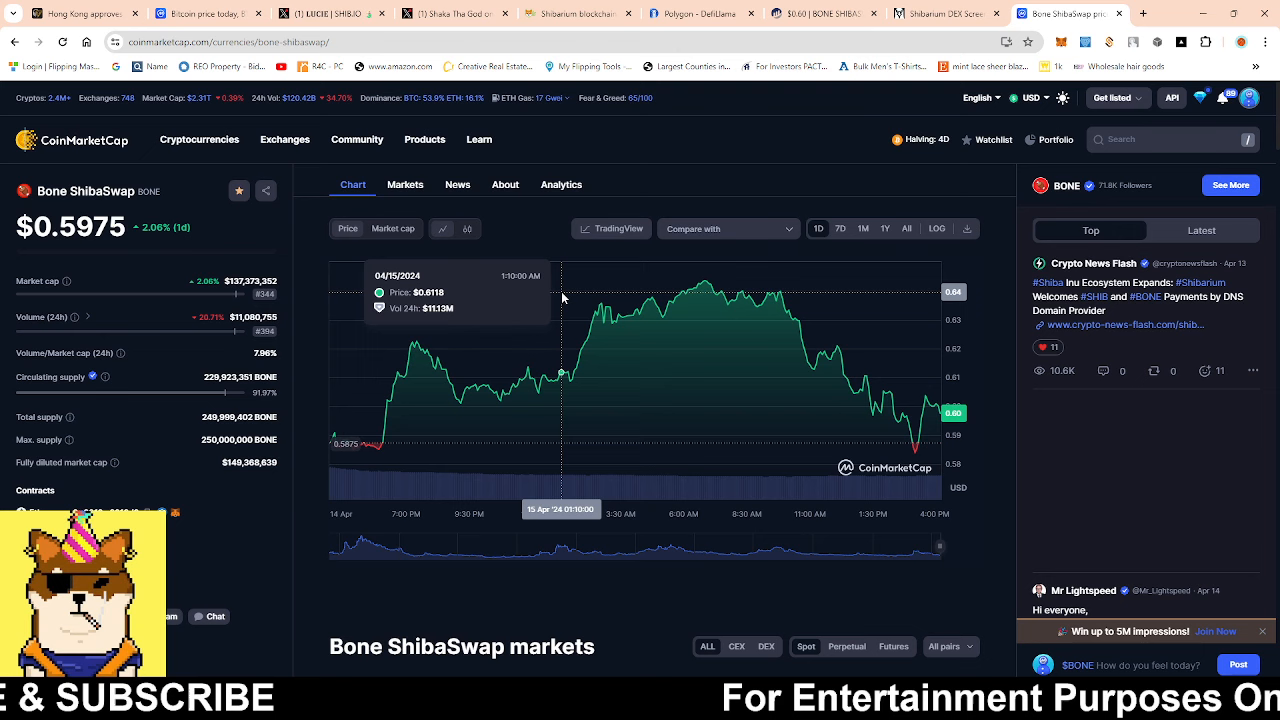
pyautogui.moveTo(557, 408)
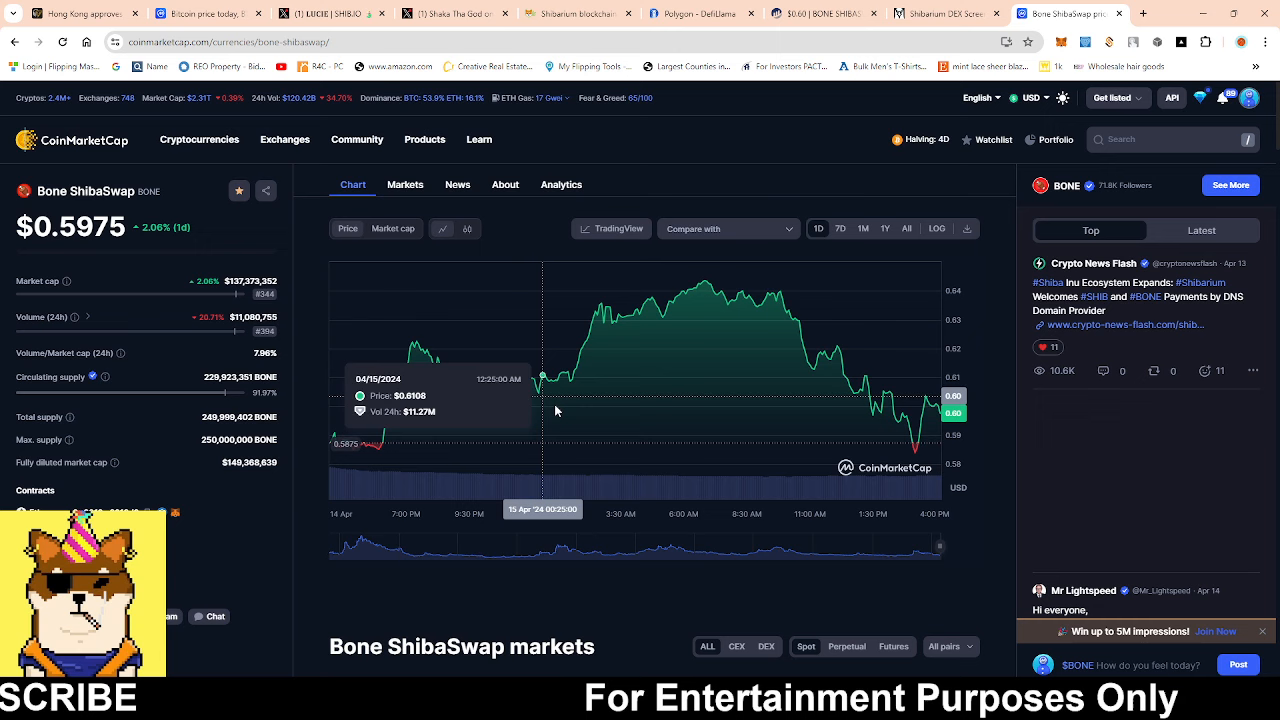
pyautogui.moveTo(573, 419)
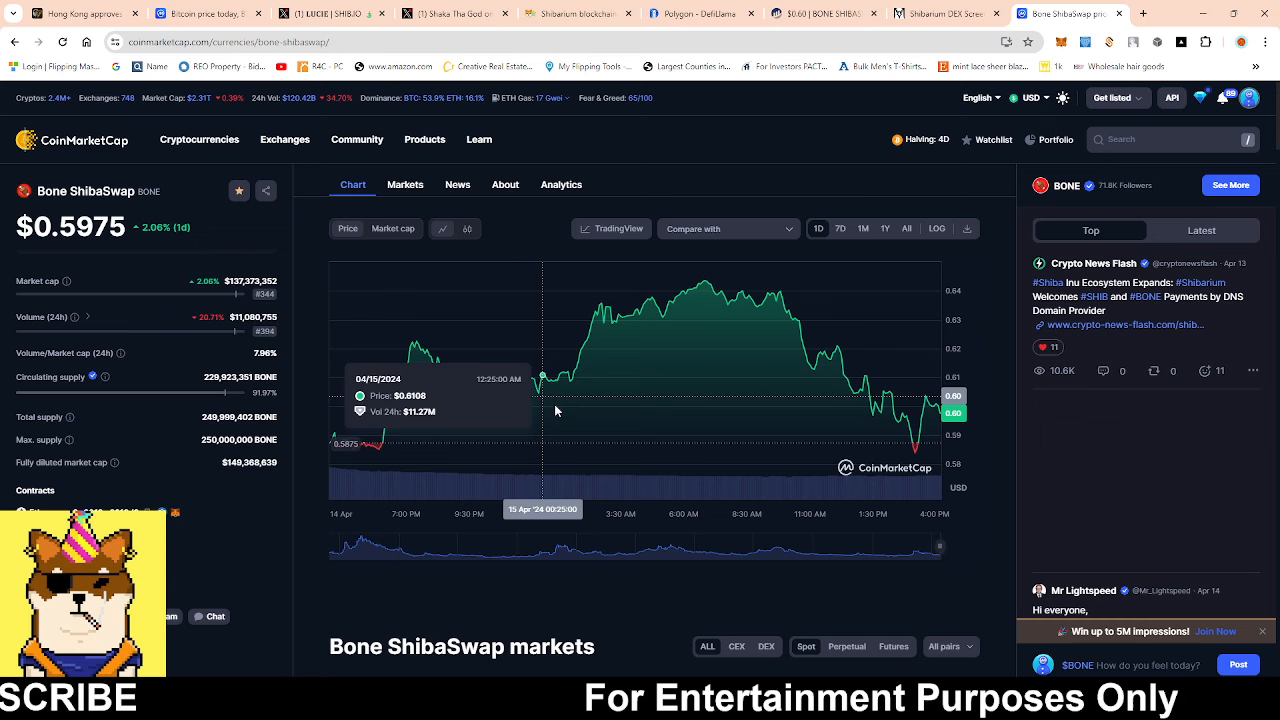